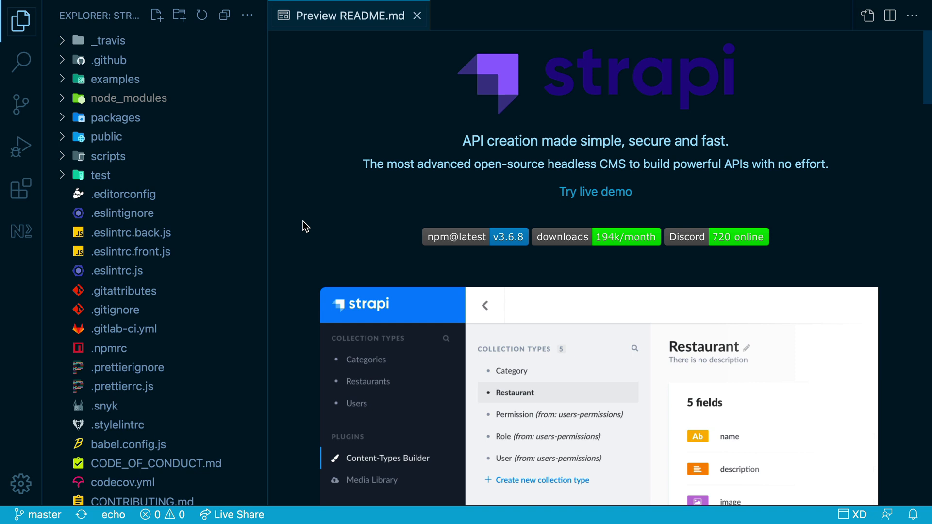
Step: Run npx add-nx-to-monorepo in the terminal to add Nx to the Strapi repo
scroll("down", 3)
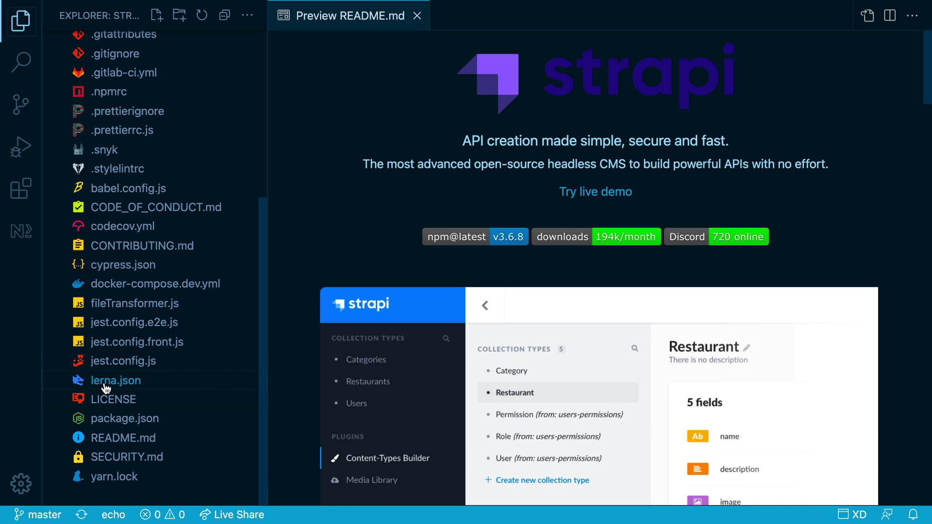
mouse_move(115, 381)
type("npx")
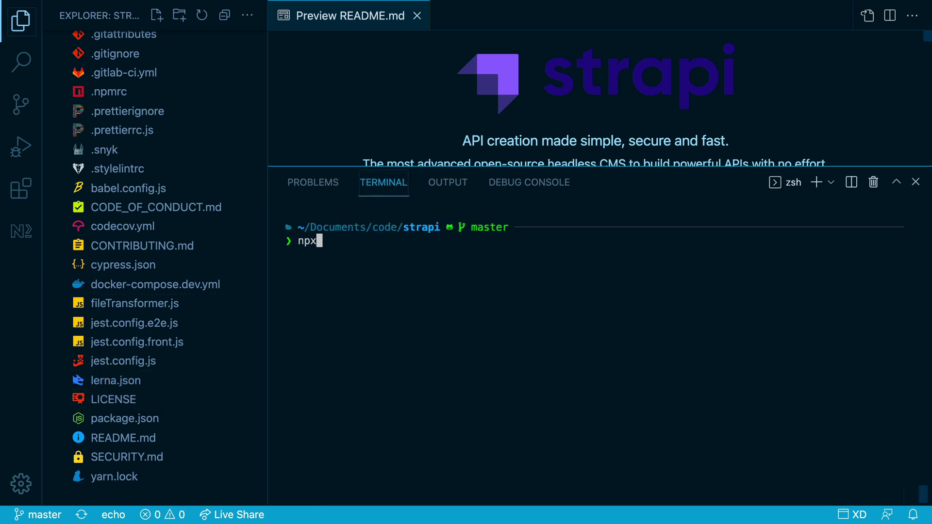
type("add-nx-to-")
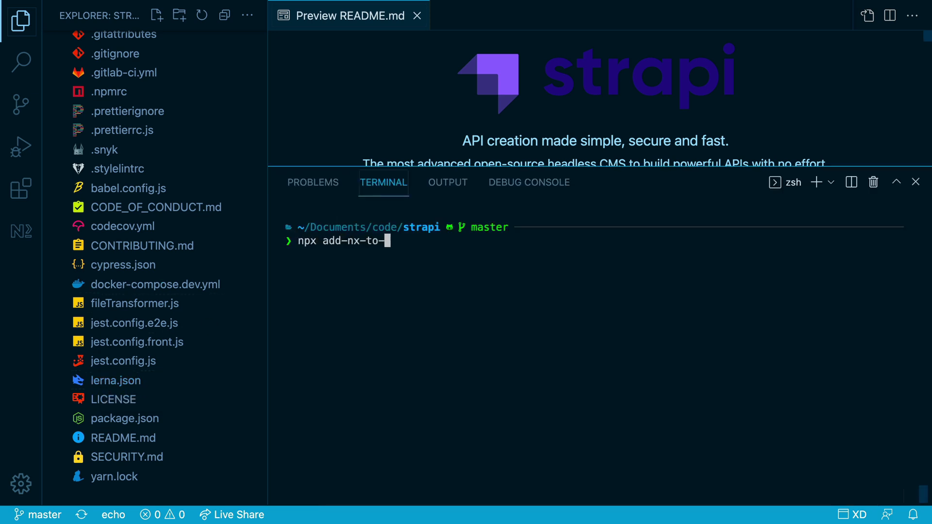
key("Enter")
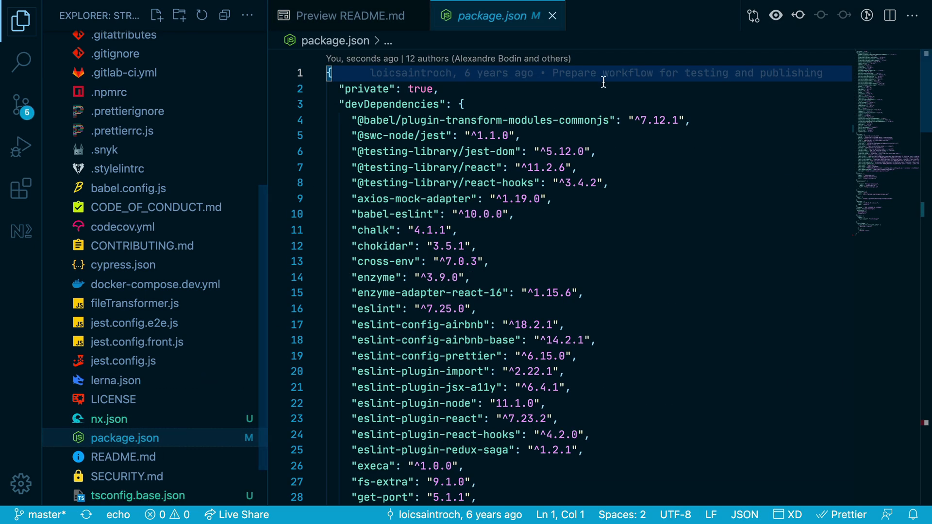
scroll("down", 3)
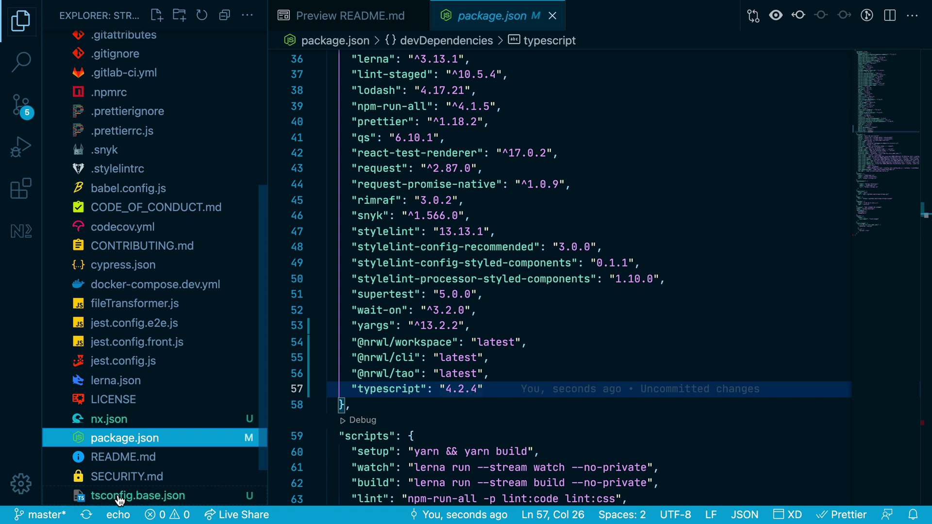
left_click(137, 495)
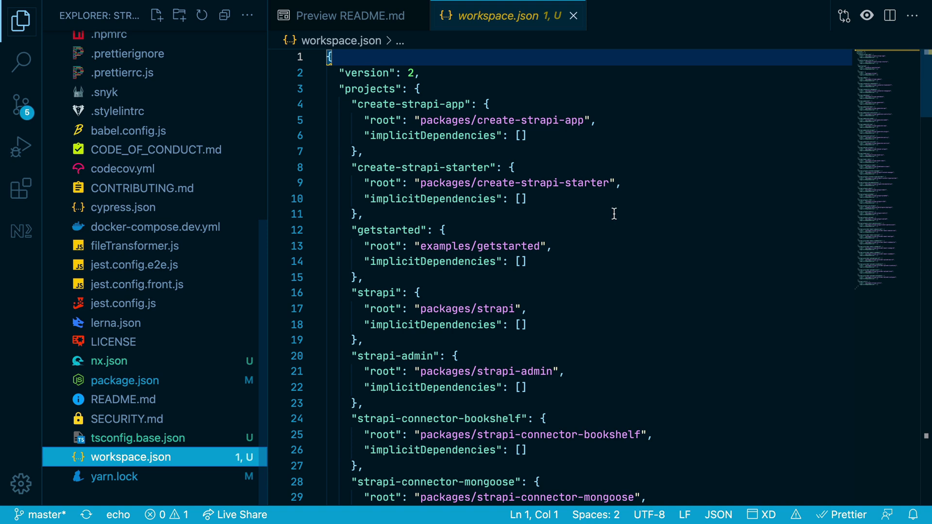
mouse_move(692, 119)
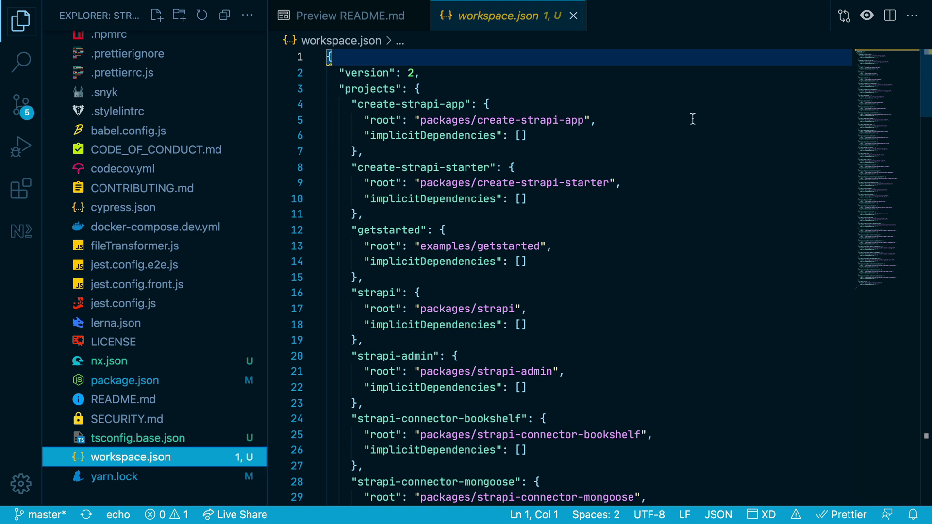
mouse_move(400, 120)
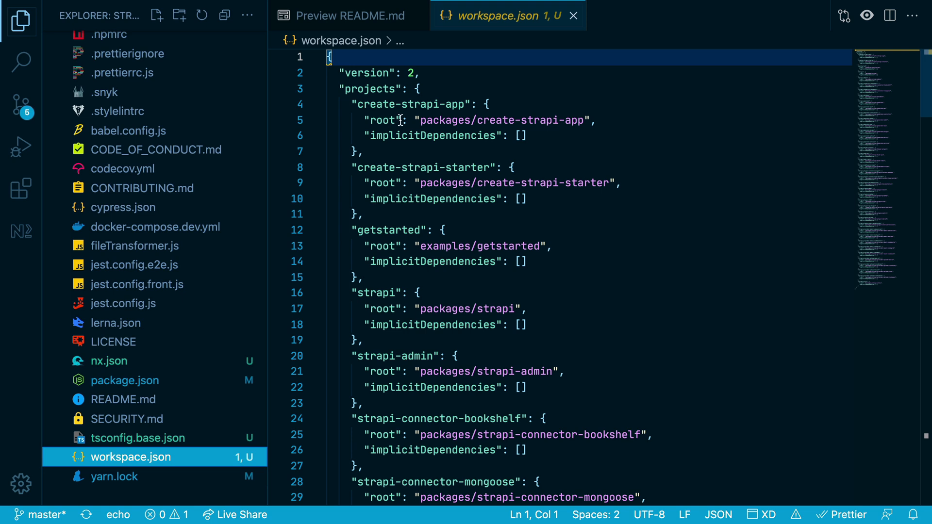
Step: Select the create-strapi-app root path listed in workspace.json
double_click(501, 120)
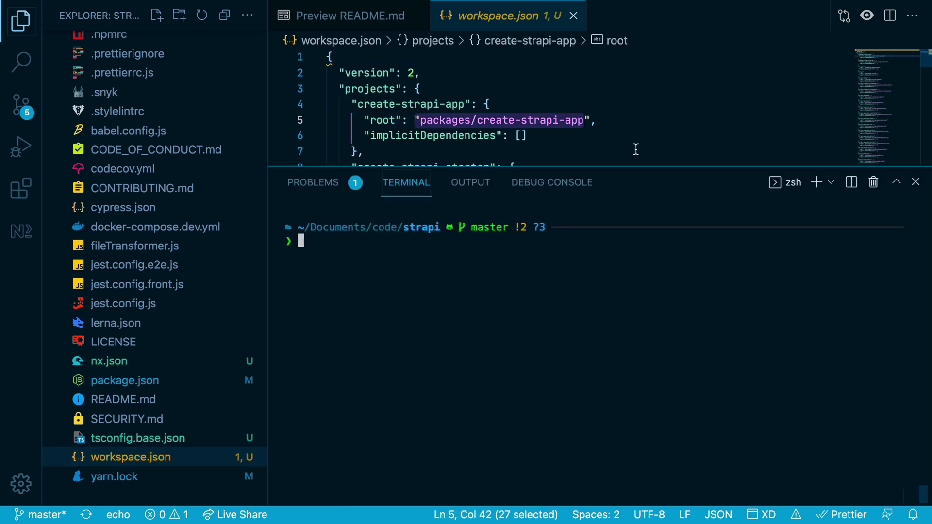
Step: Launch nx dep-graph and show all Strapi projects in the graph
type("nx de")
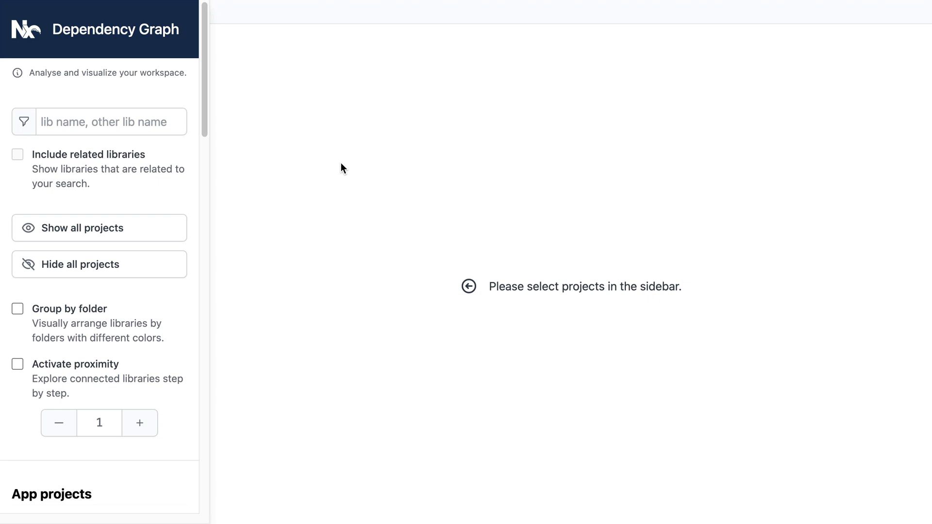
mouse_move(148, 207)
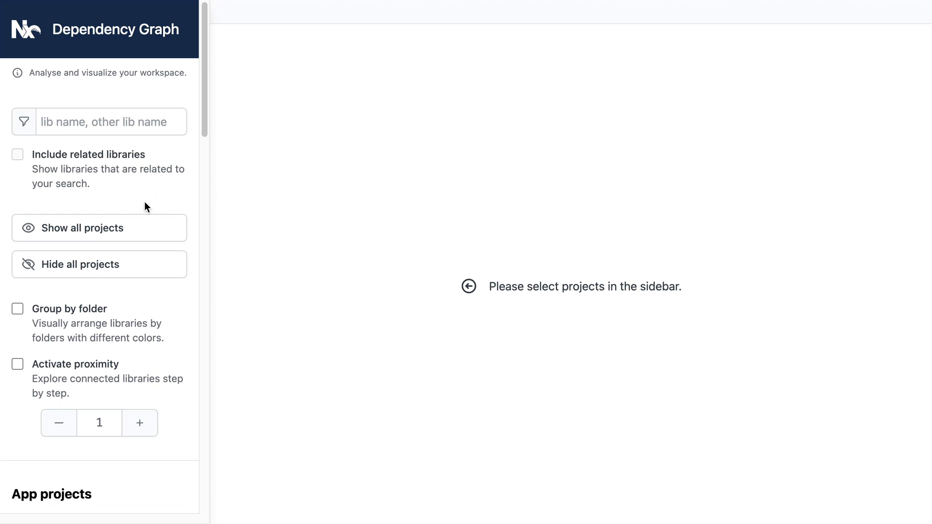
left_click(99, 227)
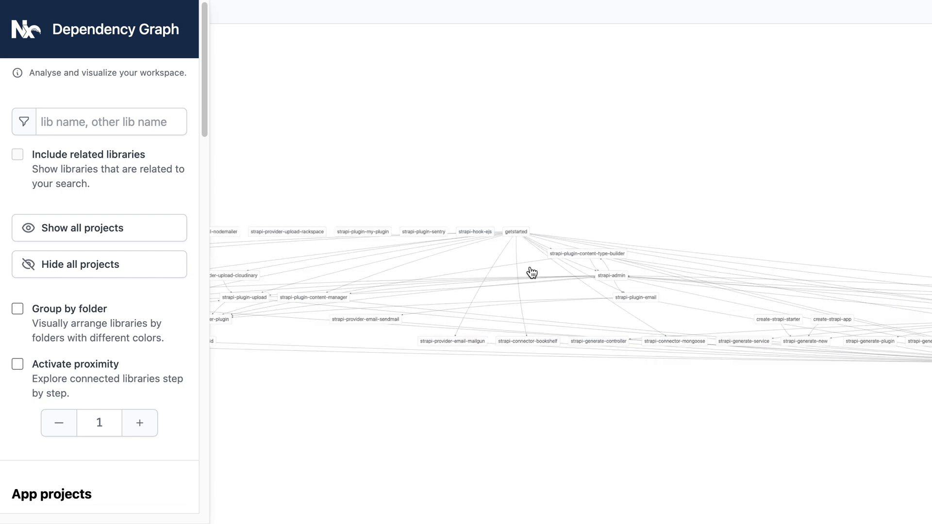
Step: Focus the graph on strapi-plugin-content-type-builder with proximity activated
left_click(610, 275)
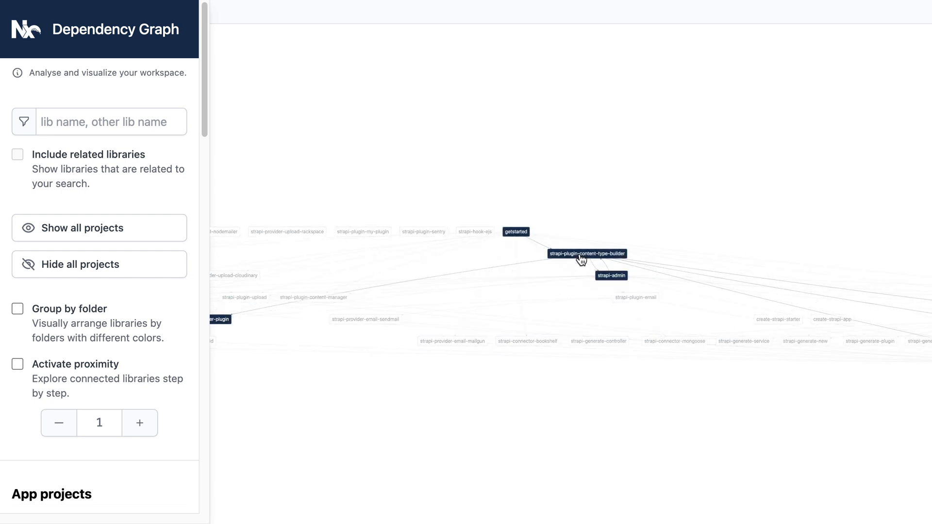
left_click(585, 254)
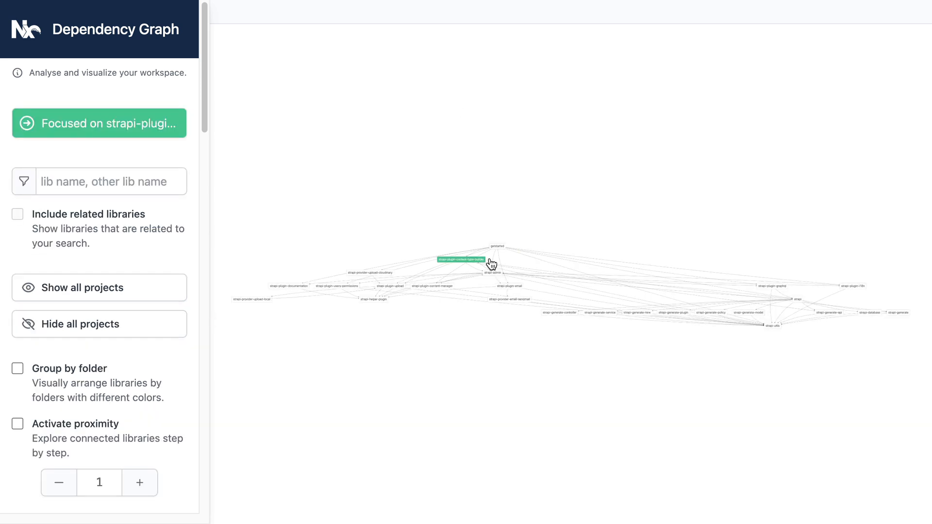
left_click(17, 424)
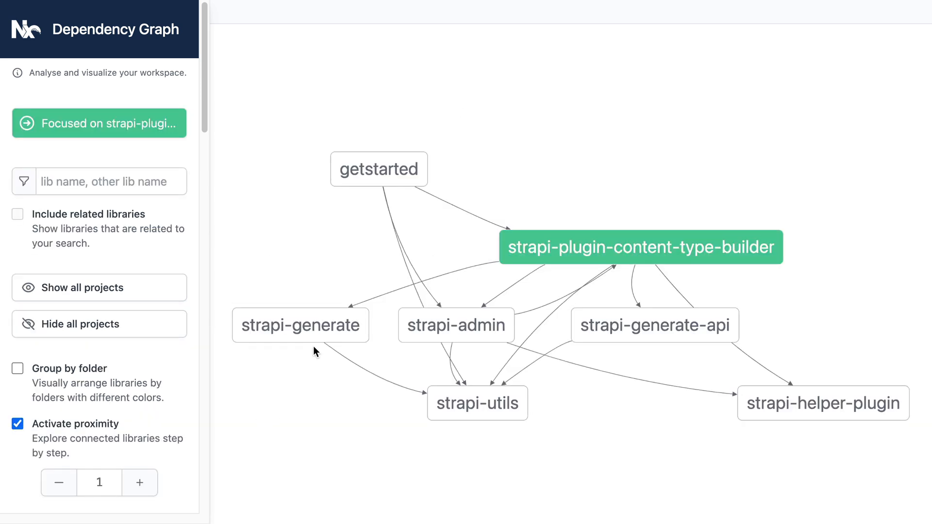
mouse_move(881, 354)
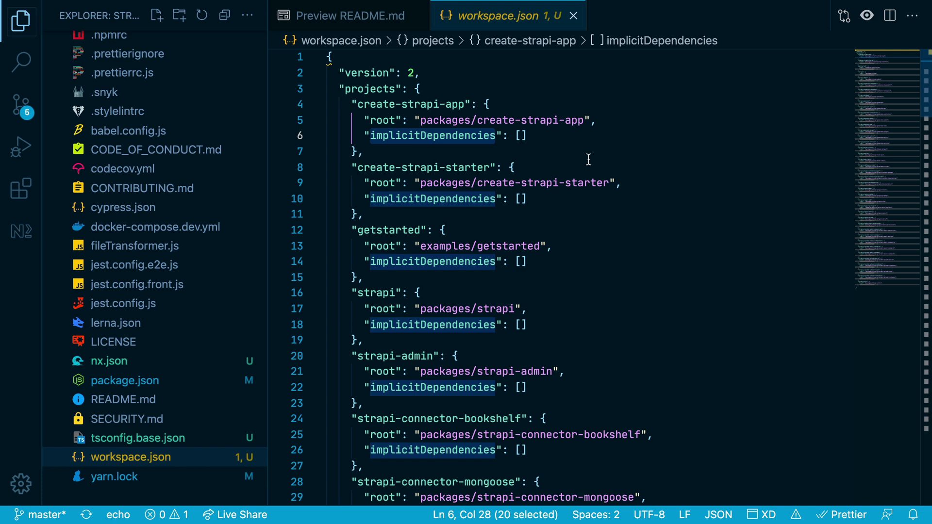
Step: Add "strapi-generate-api" to strapi-generate's implicitDependencies in workspace.json
scroll("down", 3)
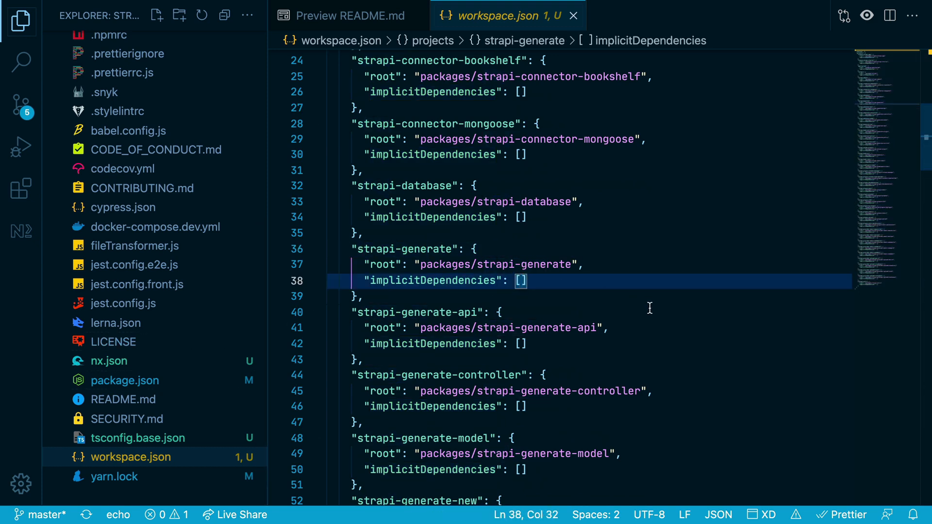
type("\"stra")
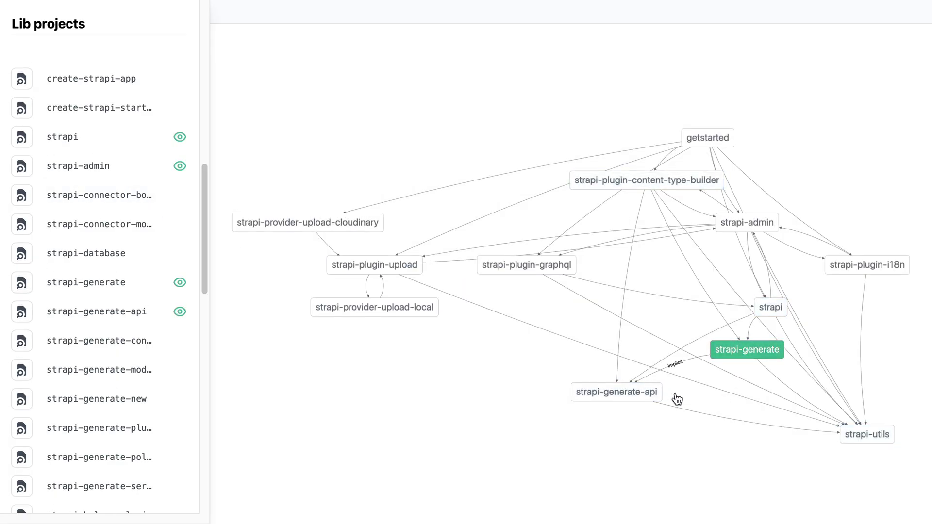
mouse_move(671, 372)
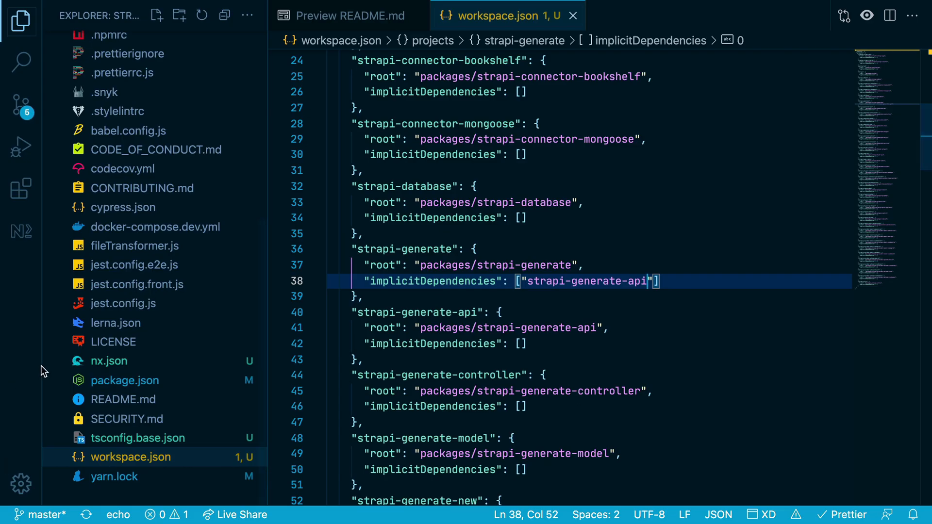
Step: Open nx.json and review its cacheableOperations and targetDependencies
left_click(109, 361)
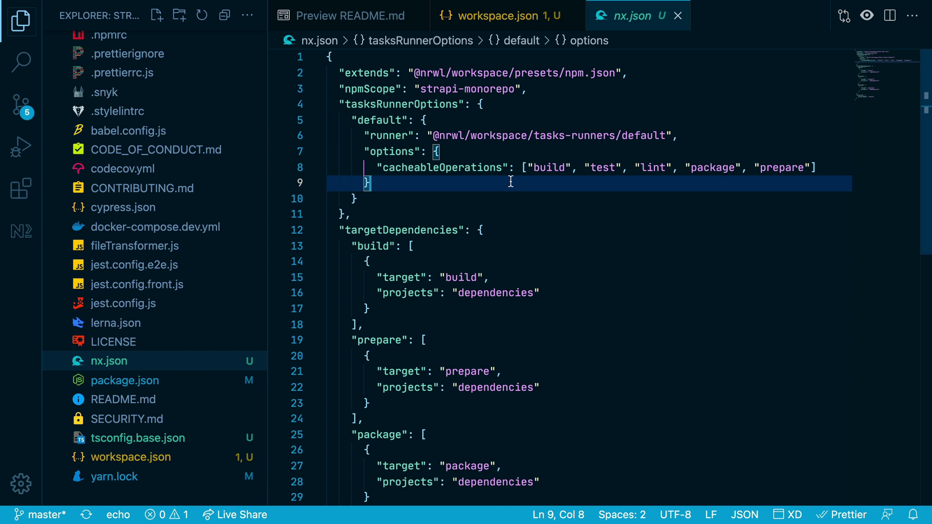
double_click(548, 168)
type("nx b")
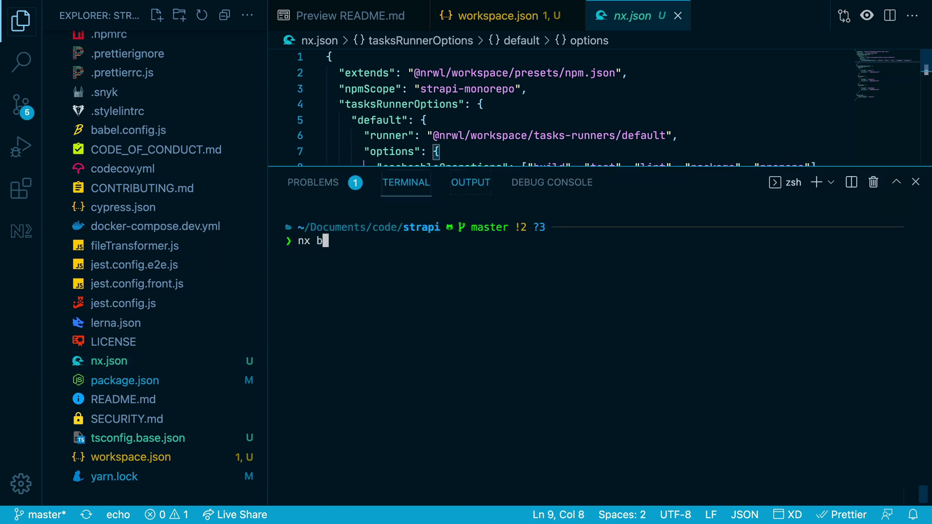
Step: Build strapi-helper-plugin with Nx, hide the terminal, and search files for strapi-helper
type("uild strapi-he")
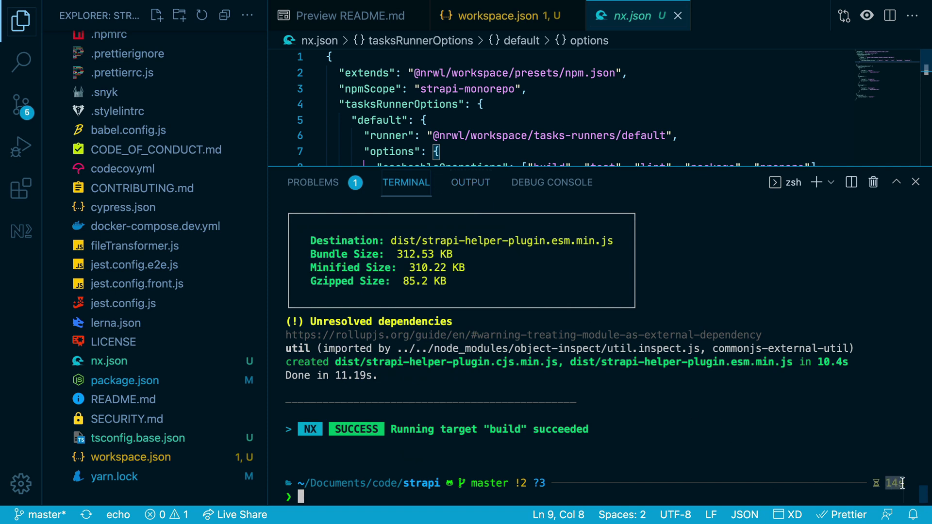
left_click(914, 183)
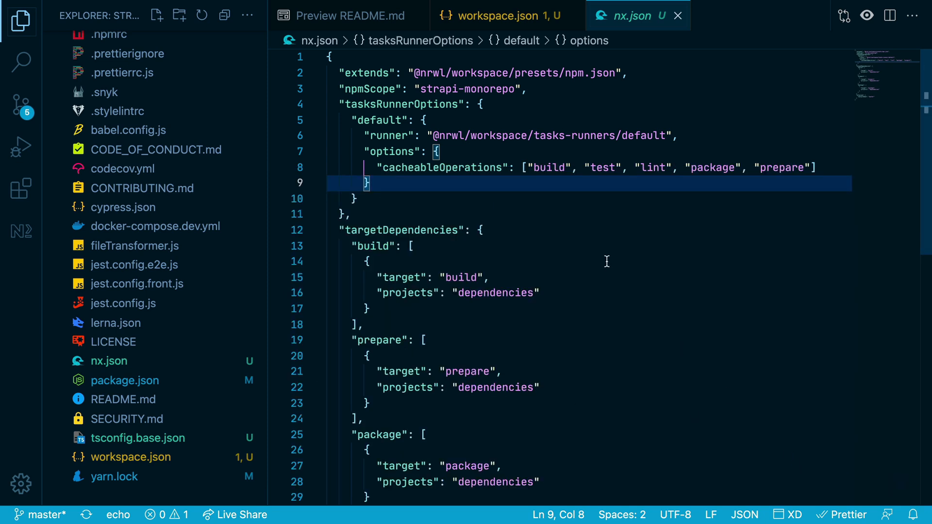
type("strapi-helper")
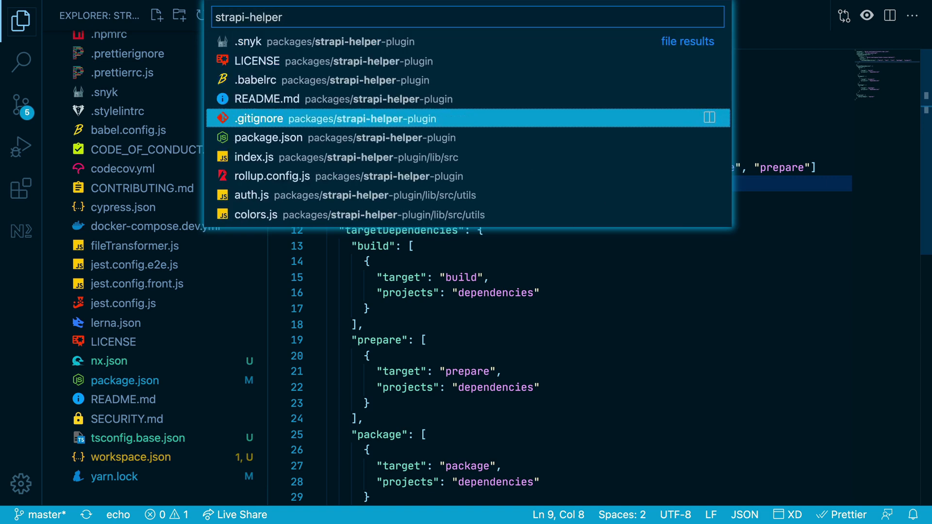
Step: Open strapi-helper-plugin's package.json and highlight its build script
left_click(267, 137)
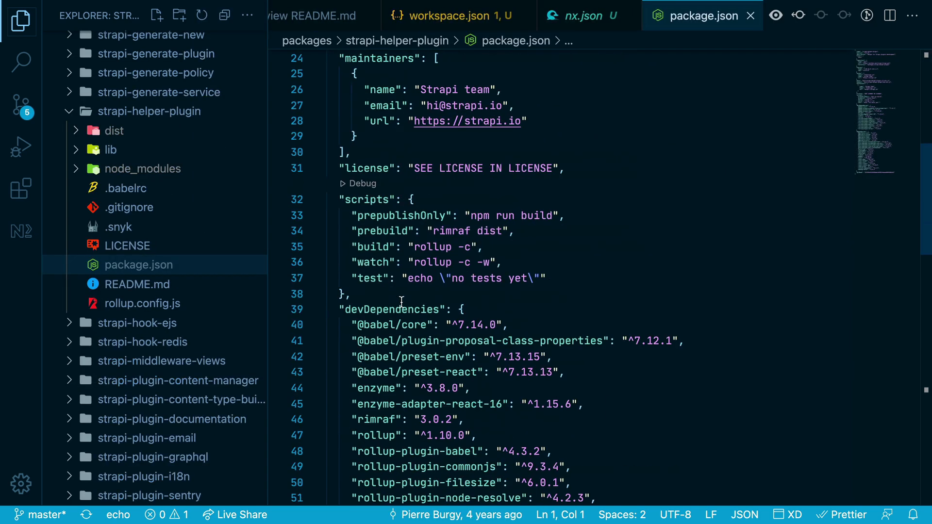
double_click(366, 199)
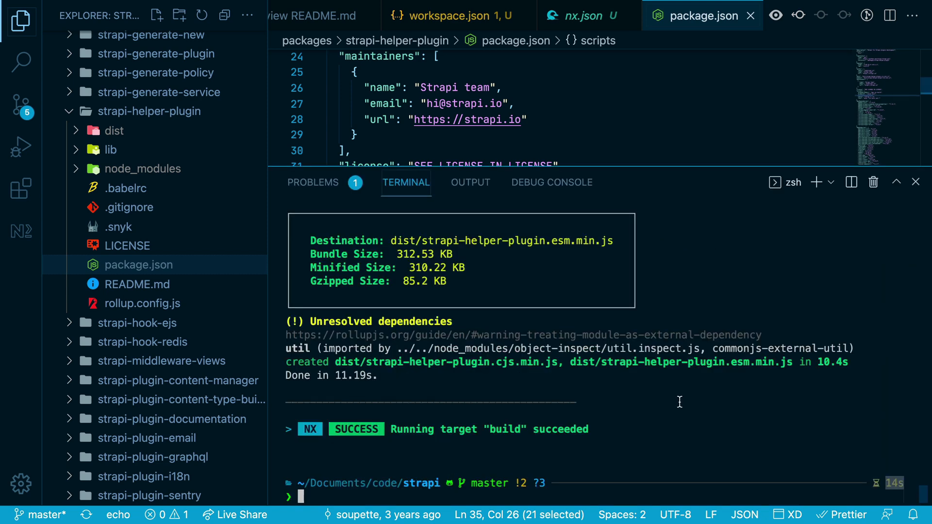
Step: Rerun nx build strapi-helper-plugin from cache, run nx postinstall strapi, and return to nx.json
type("nx build strapi-helper-plugin")
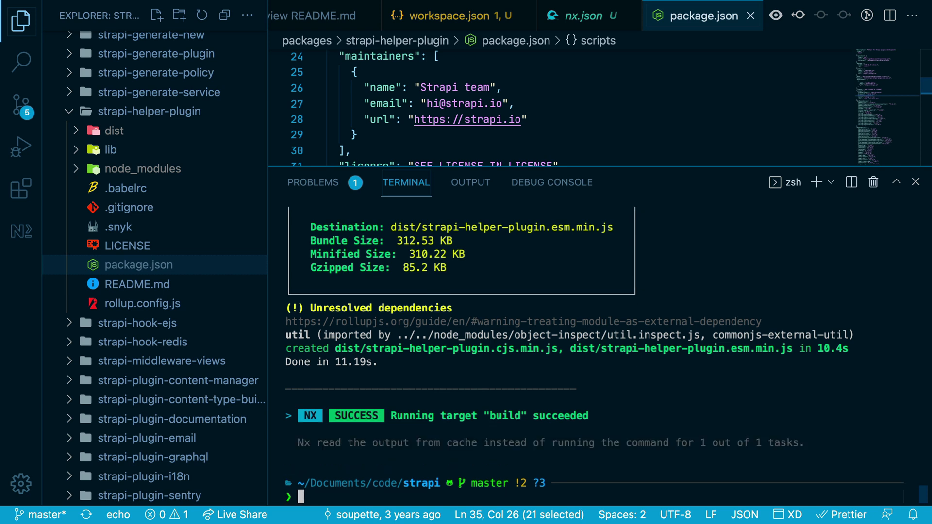
type("n")
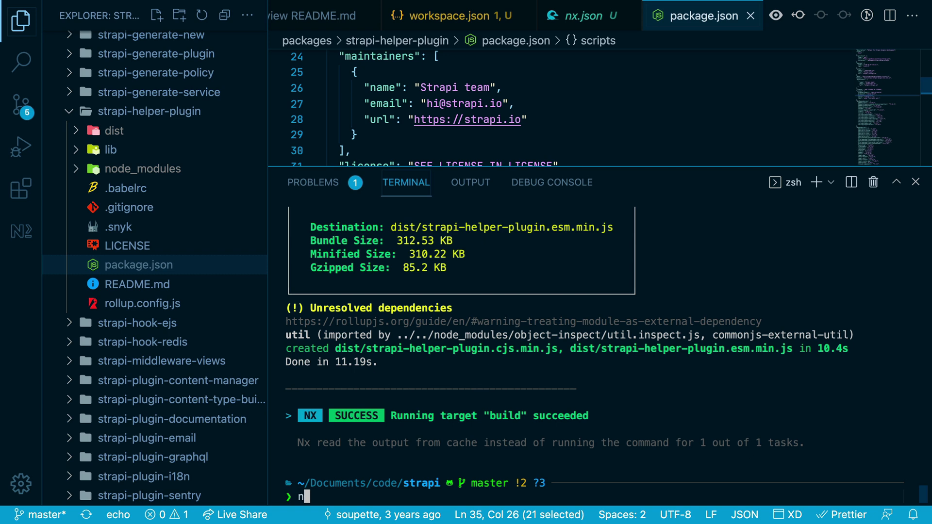
type("x postinstall strapi")
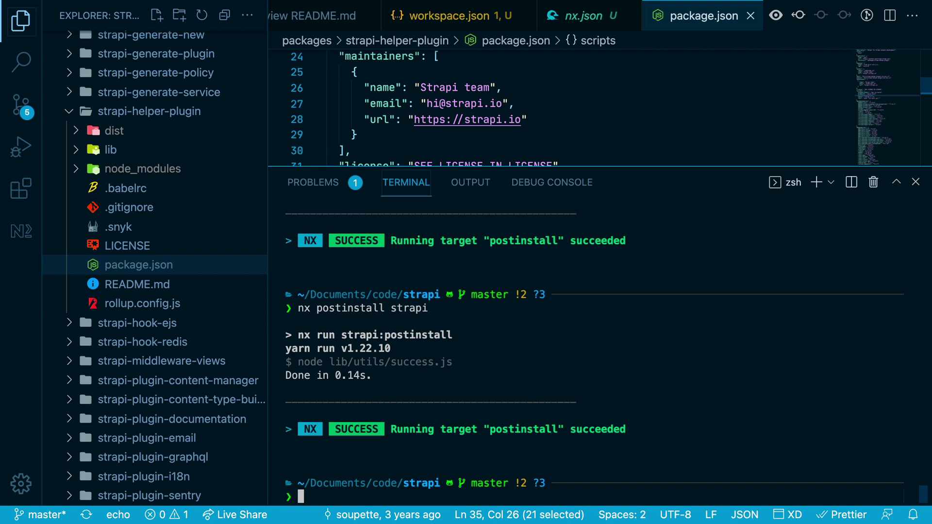
left_click(585, 16)
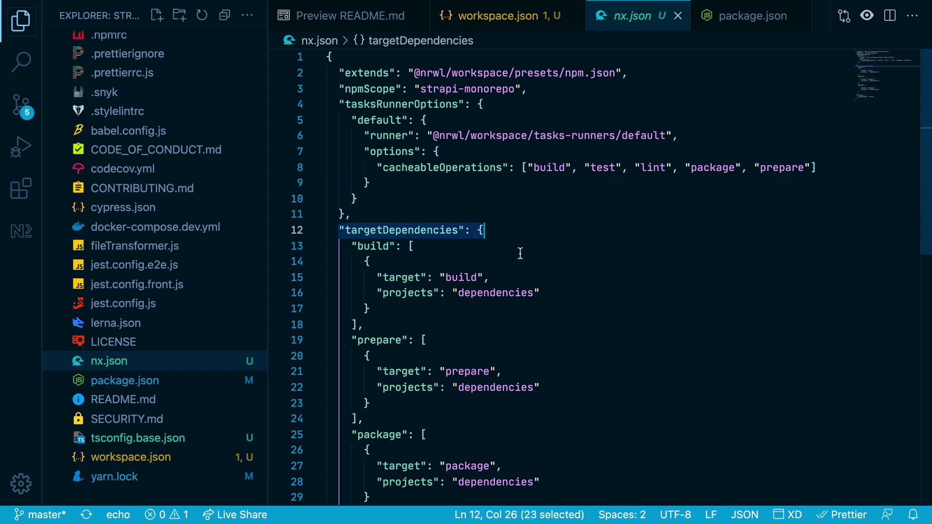
scroll("down", 3)
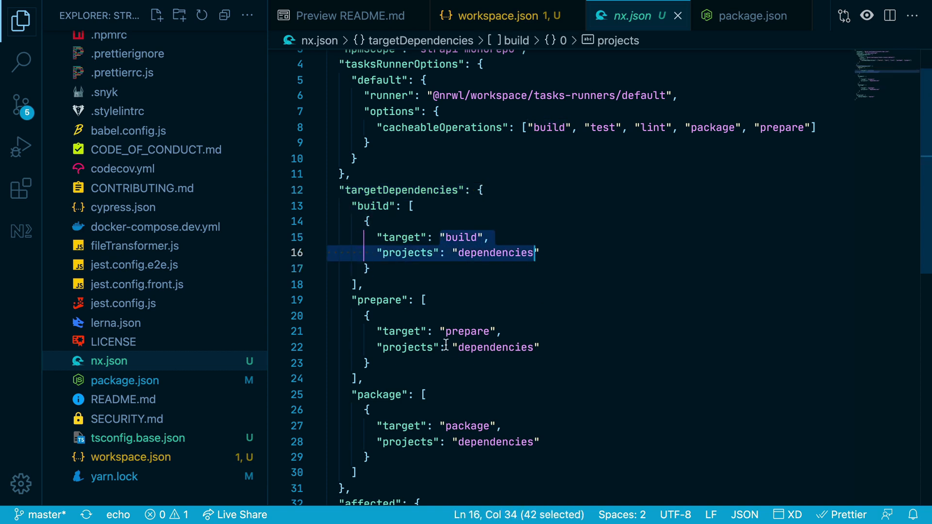
left_click(480, 441)
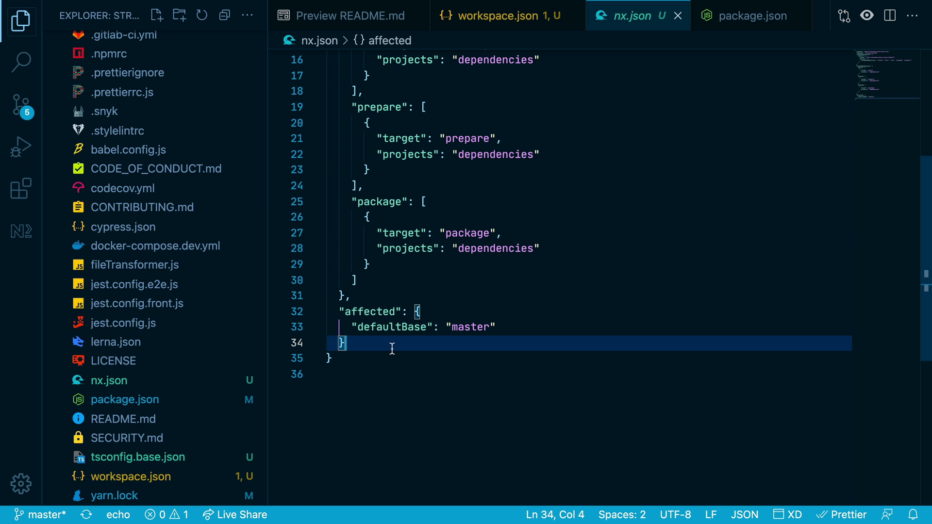
Step: Change nx.json's affected defaultBase from master to main
double_click(471, 327)
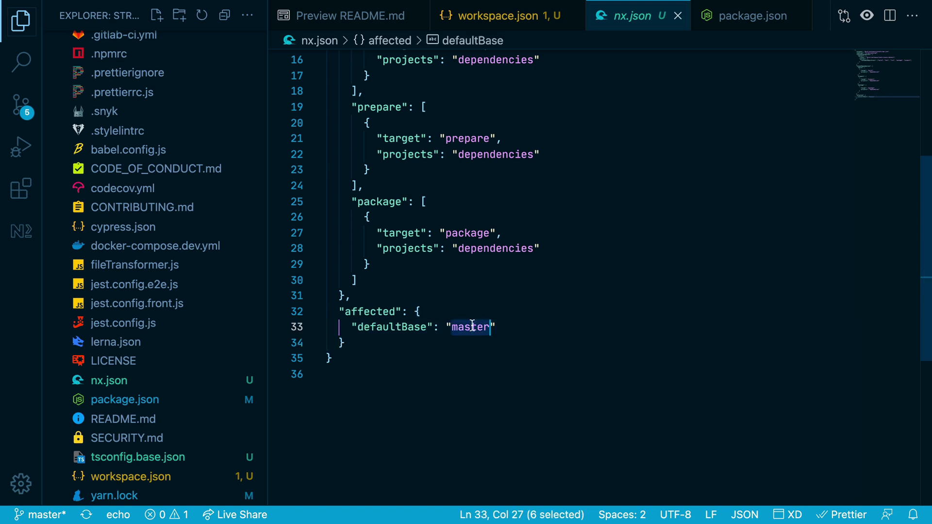
type("main")
type("nx aff")
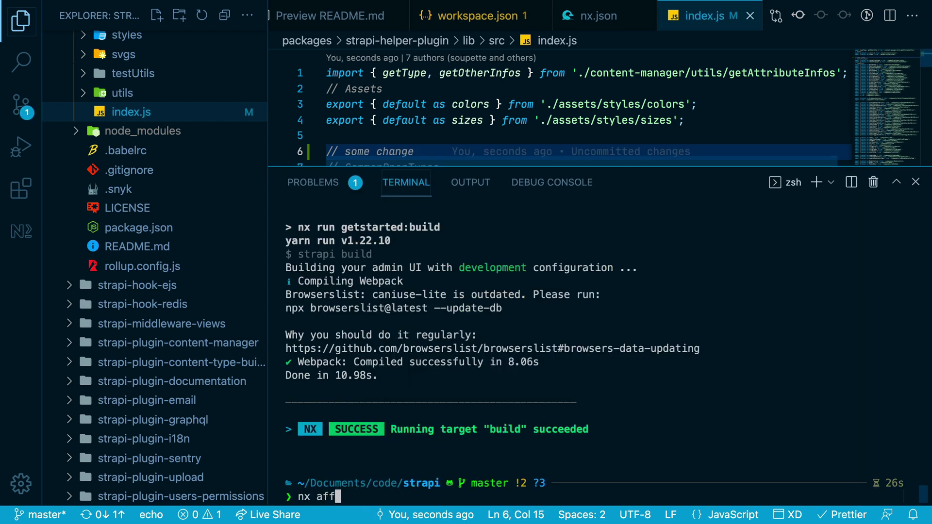
Step: Run nx affected:libs to list affected libraries, then start the nx affected --target=test run
type("ected:libs")
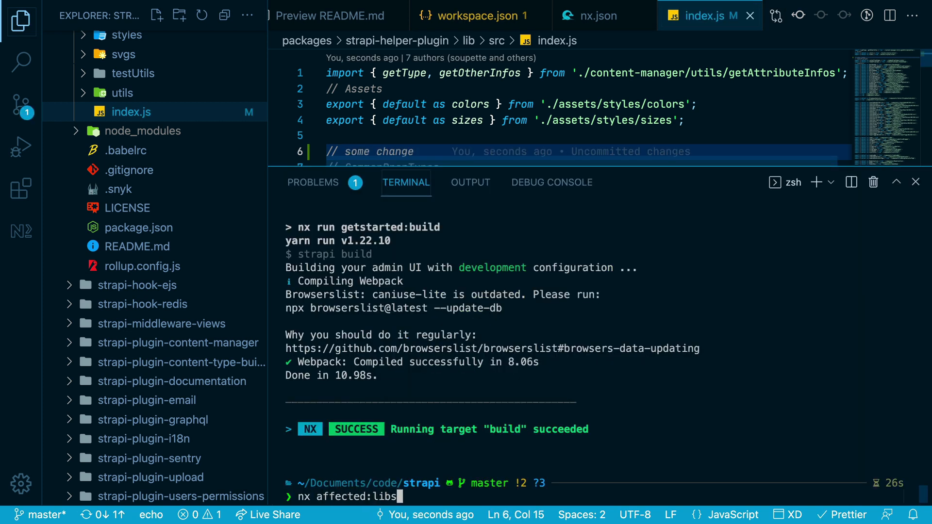
key("Enter")
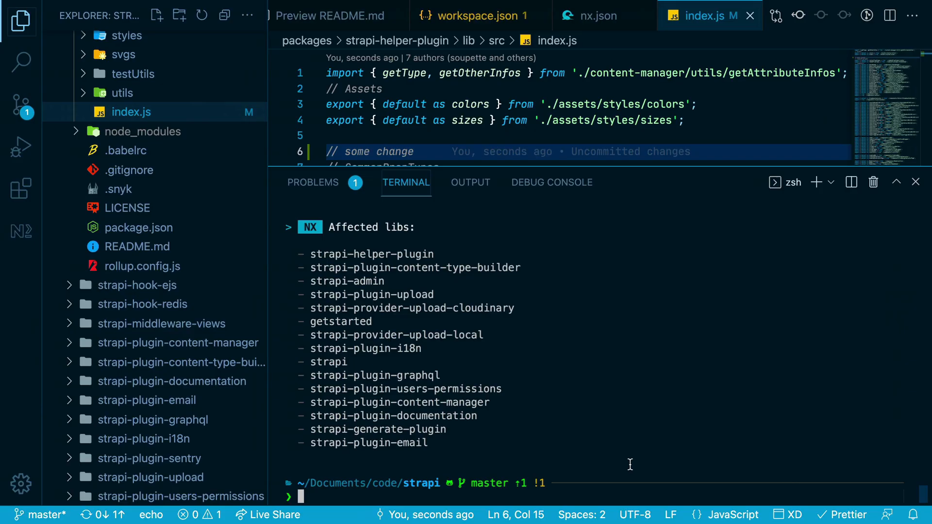
type("nx affec")
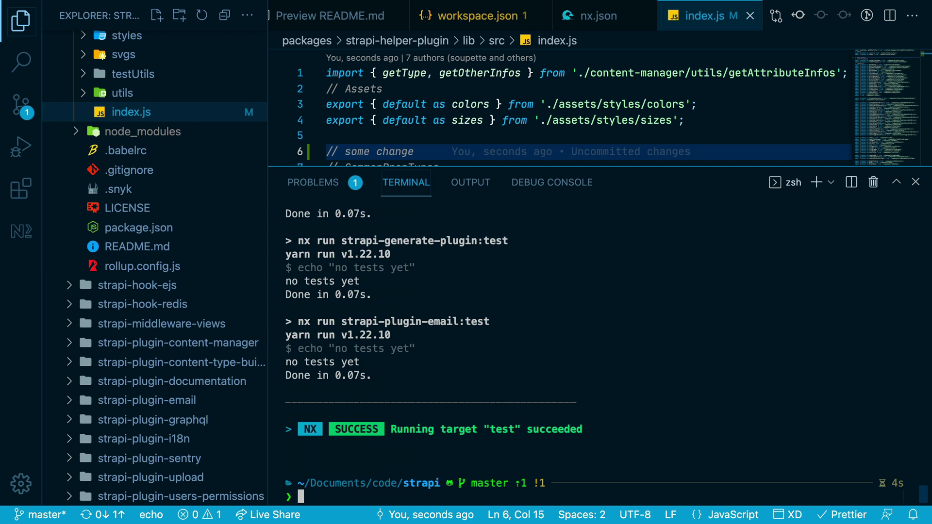
mouse_move(631, 444)
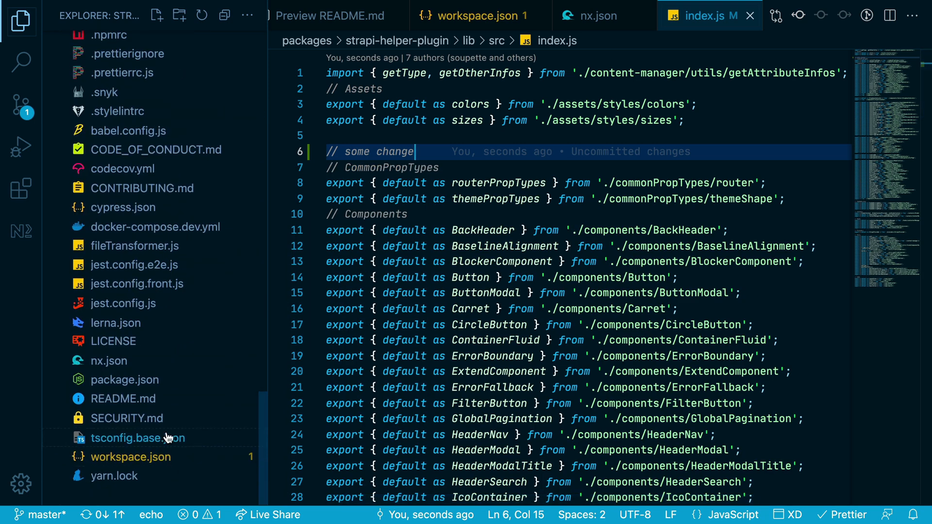
left_click(125, 379)
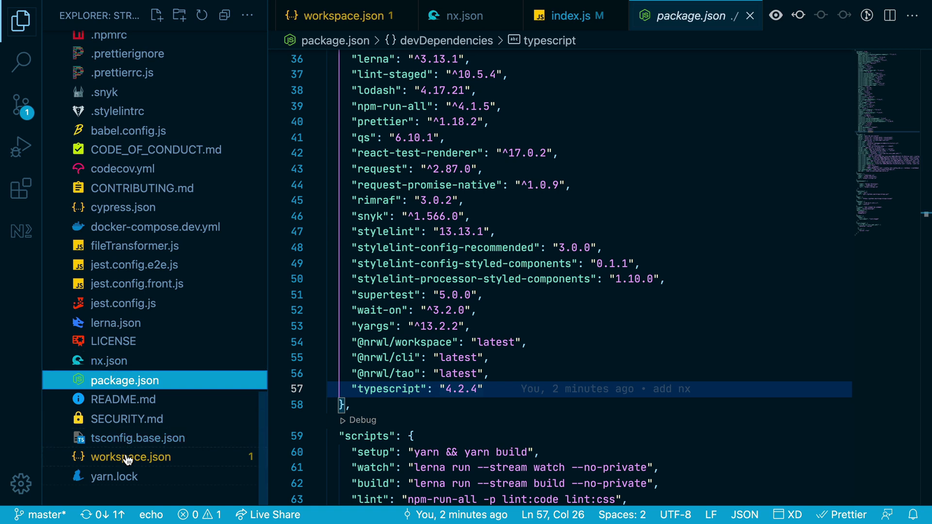
mouse_move(137, 438)
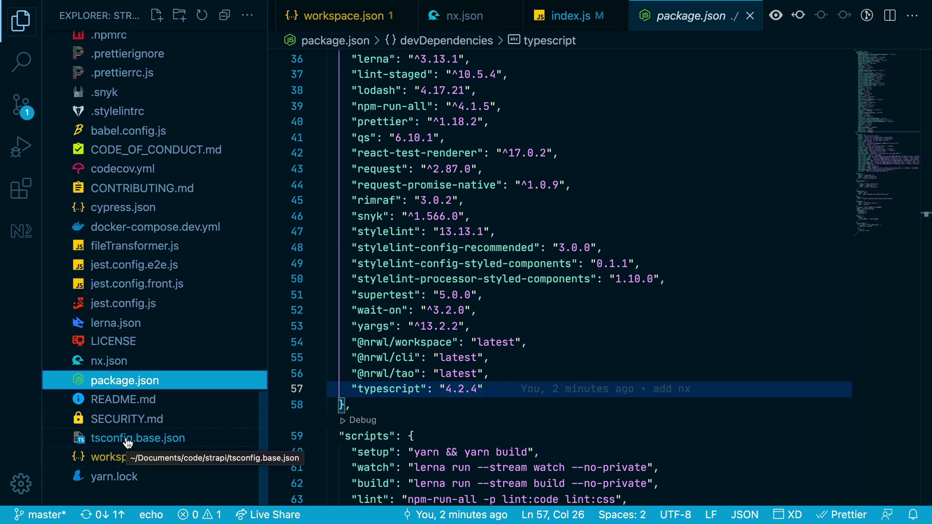